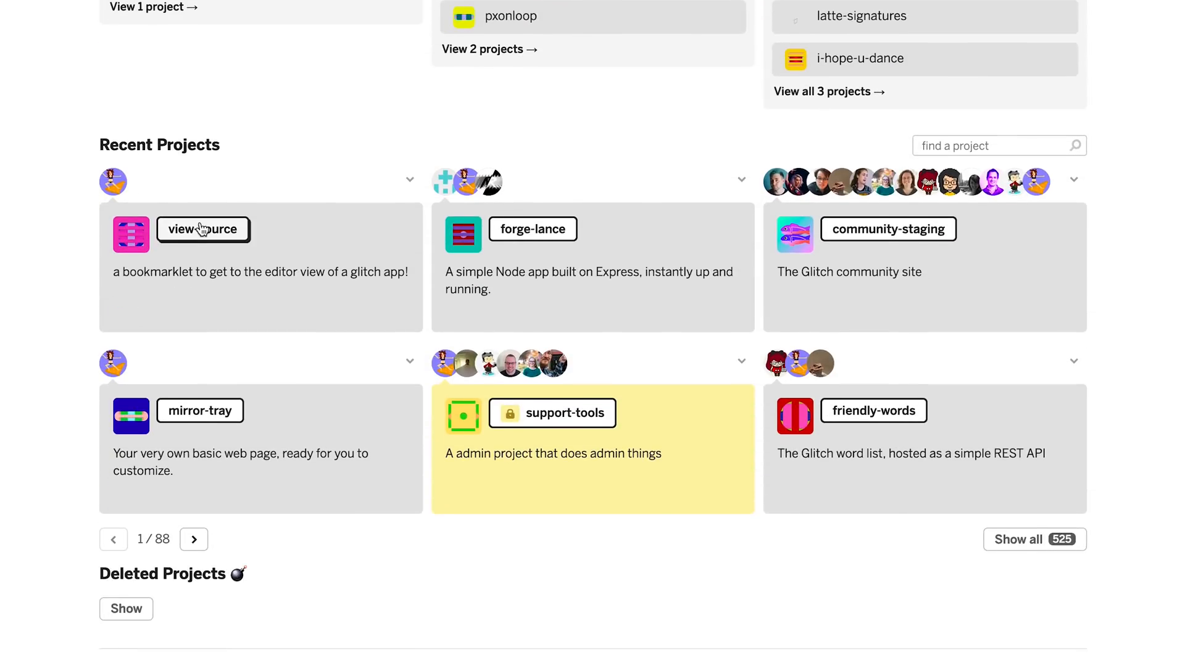
Step: Go to the magic-sketchpad project page from Recent Projects
click(202, 230)
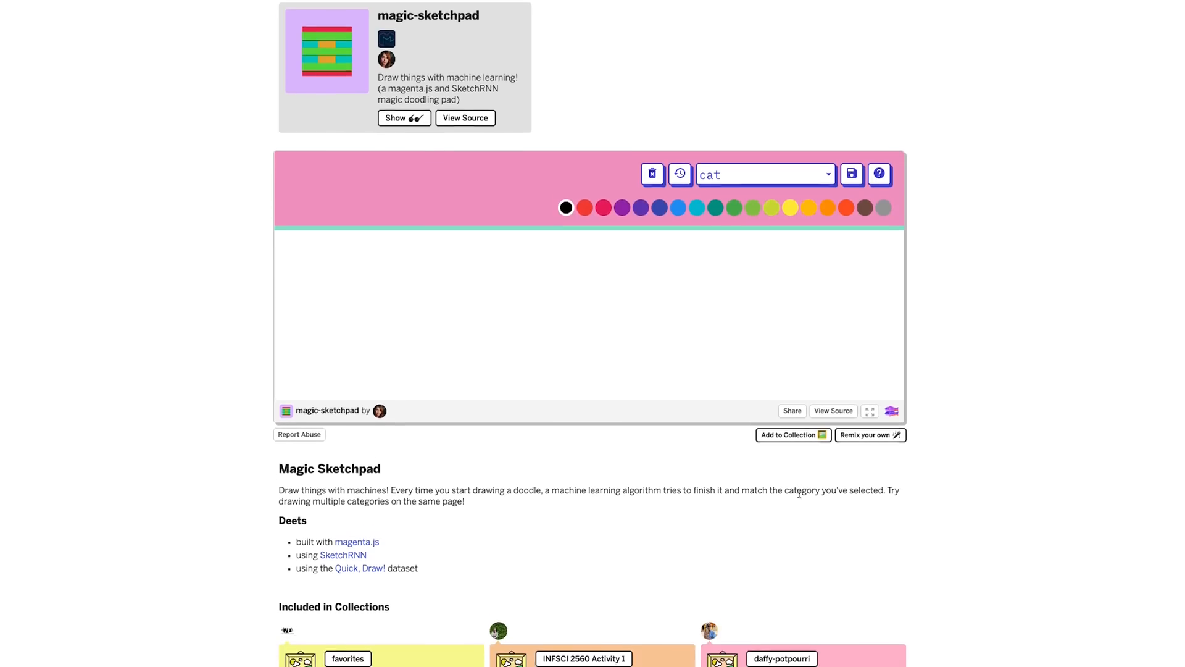
Step: Create a new personal collection named 'Faves!' containing magic-sketchpad
click(792, 434)
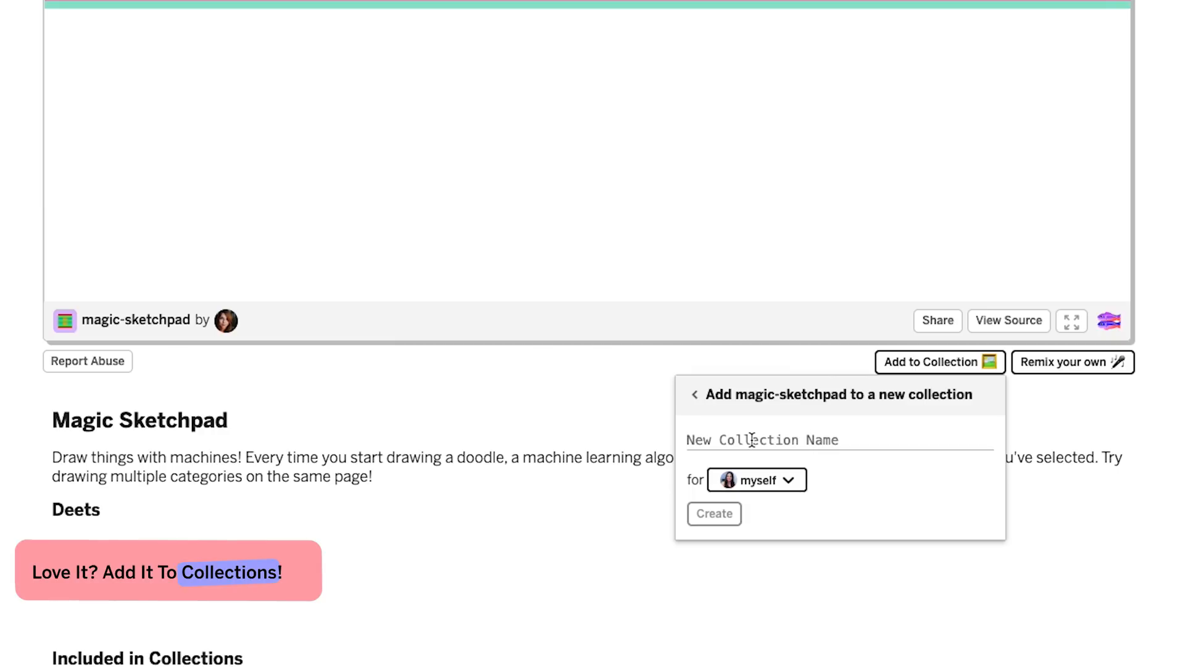
text(Faves!)
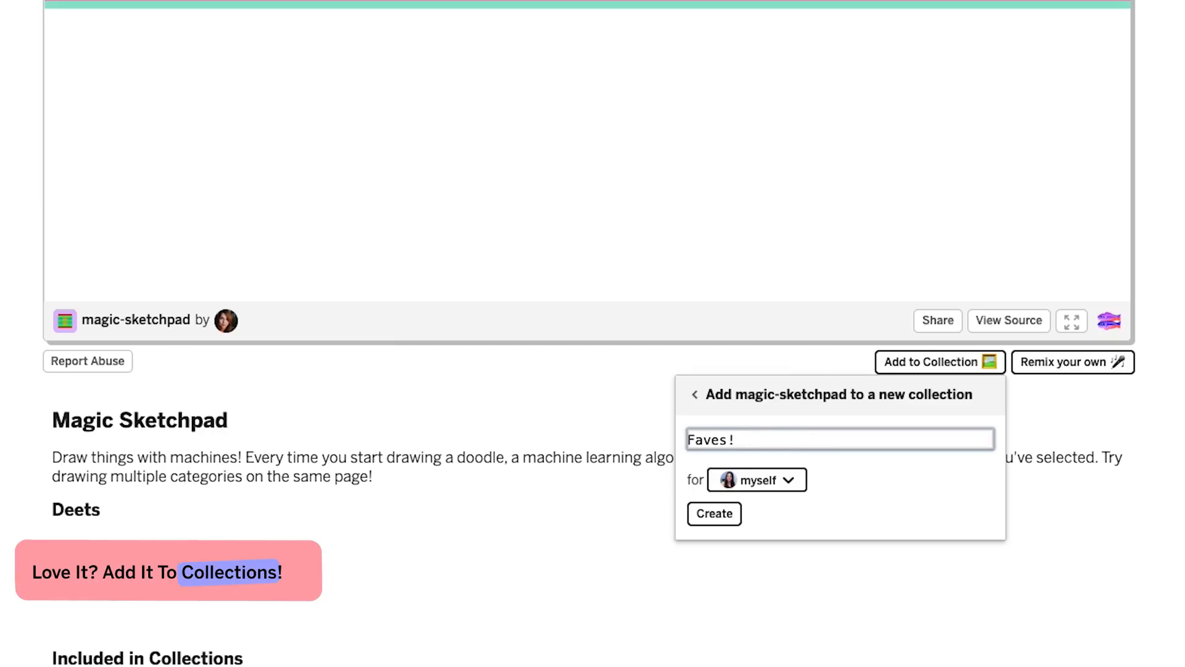
click(713, 514)
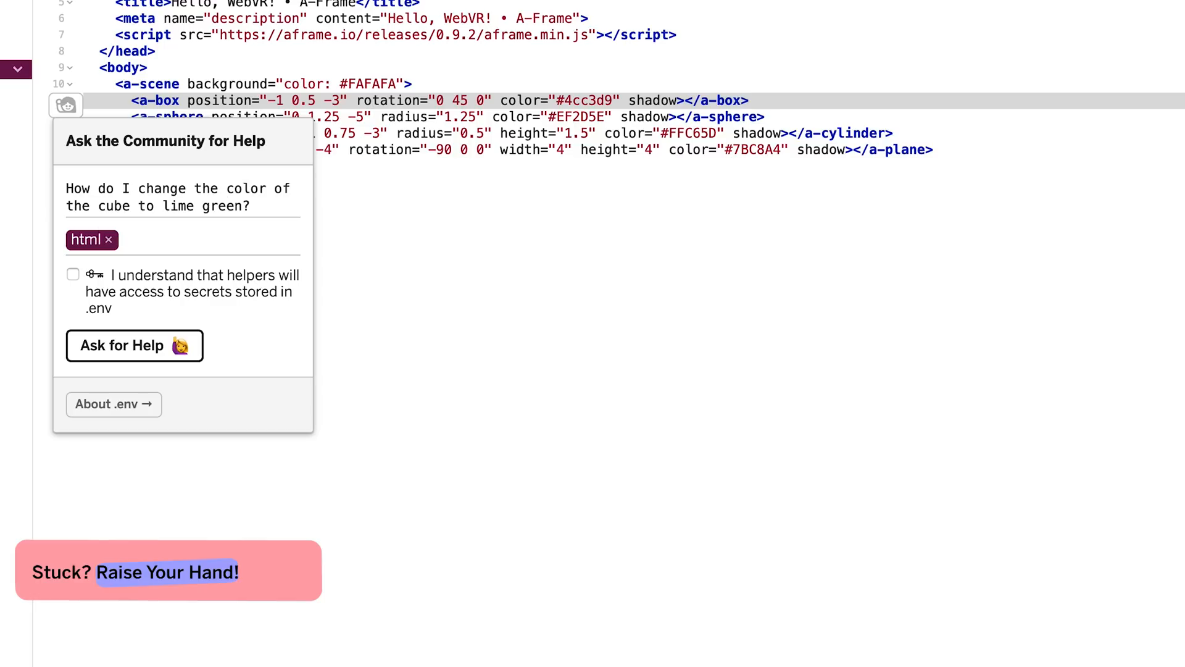
Step: Submit the help request about making the cube lime green, tagged html
click(133, 346)
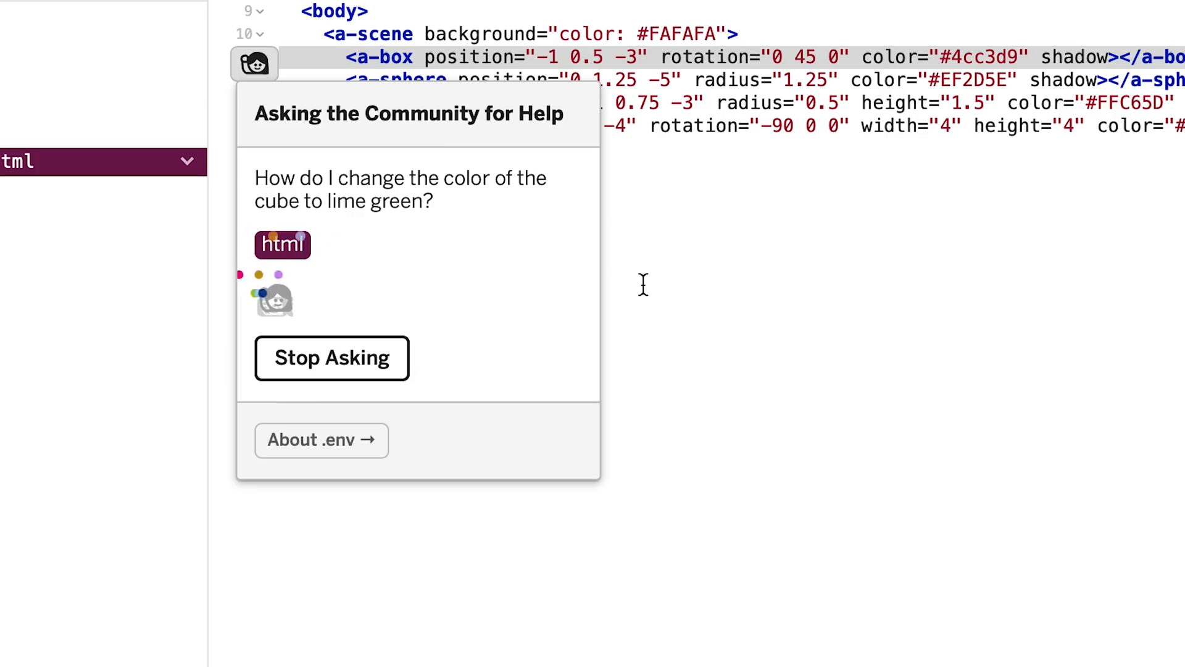